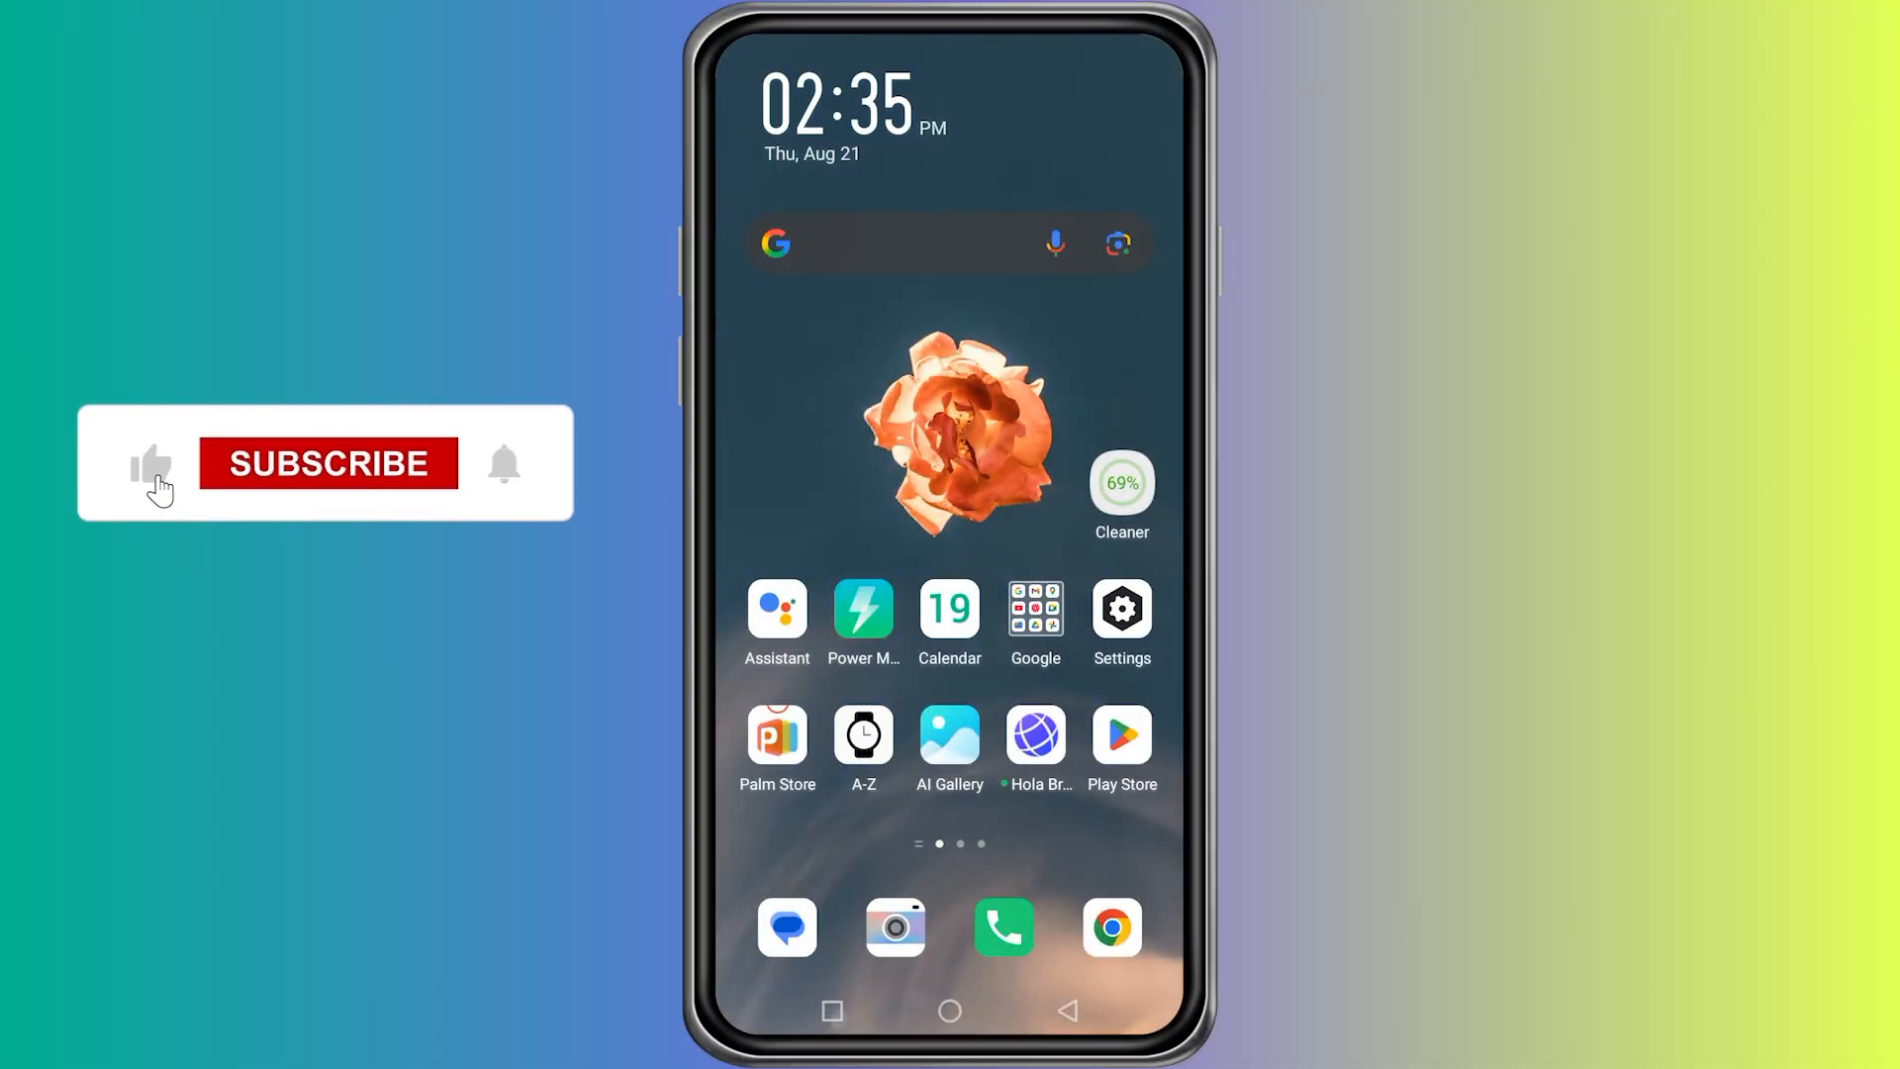
Open the Google Play Store from the Android home screen.
left_click(325, 464)
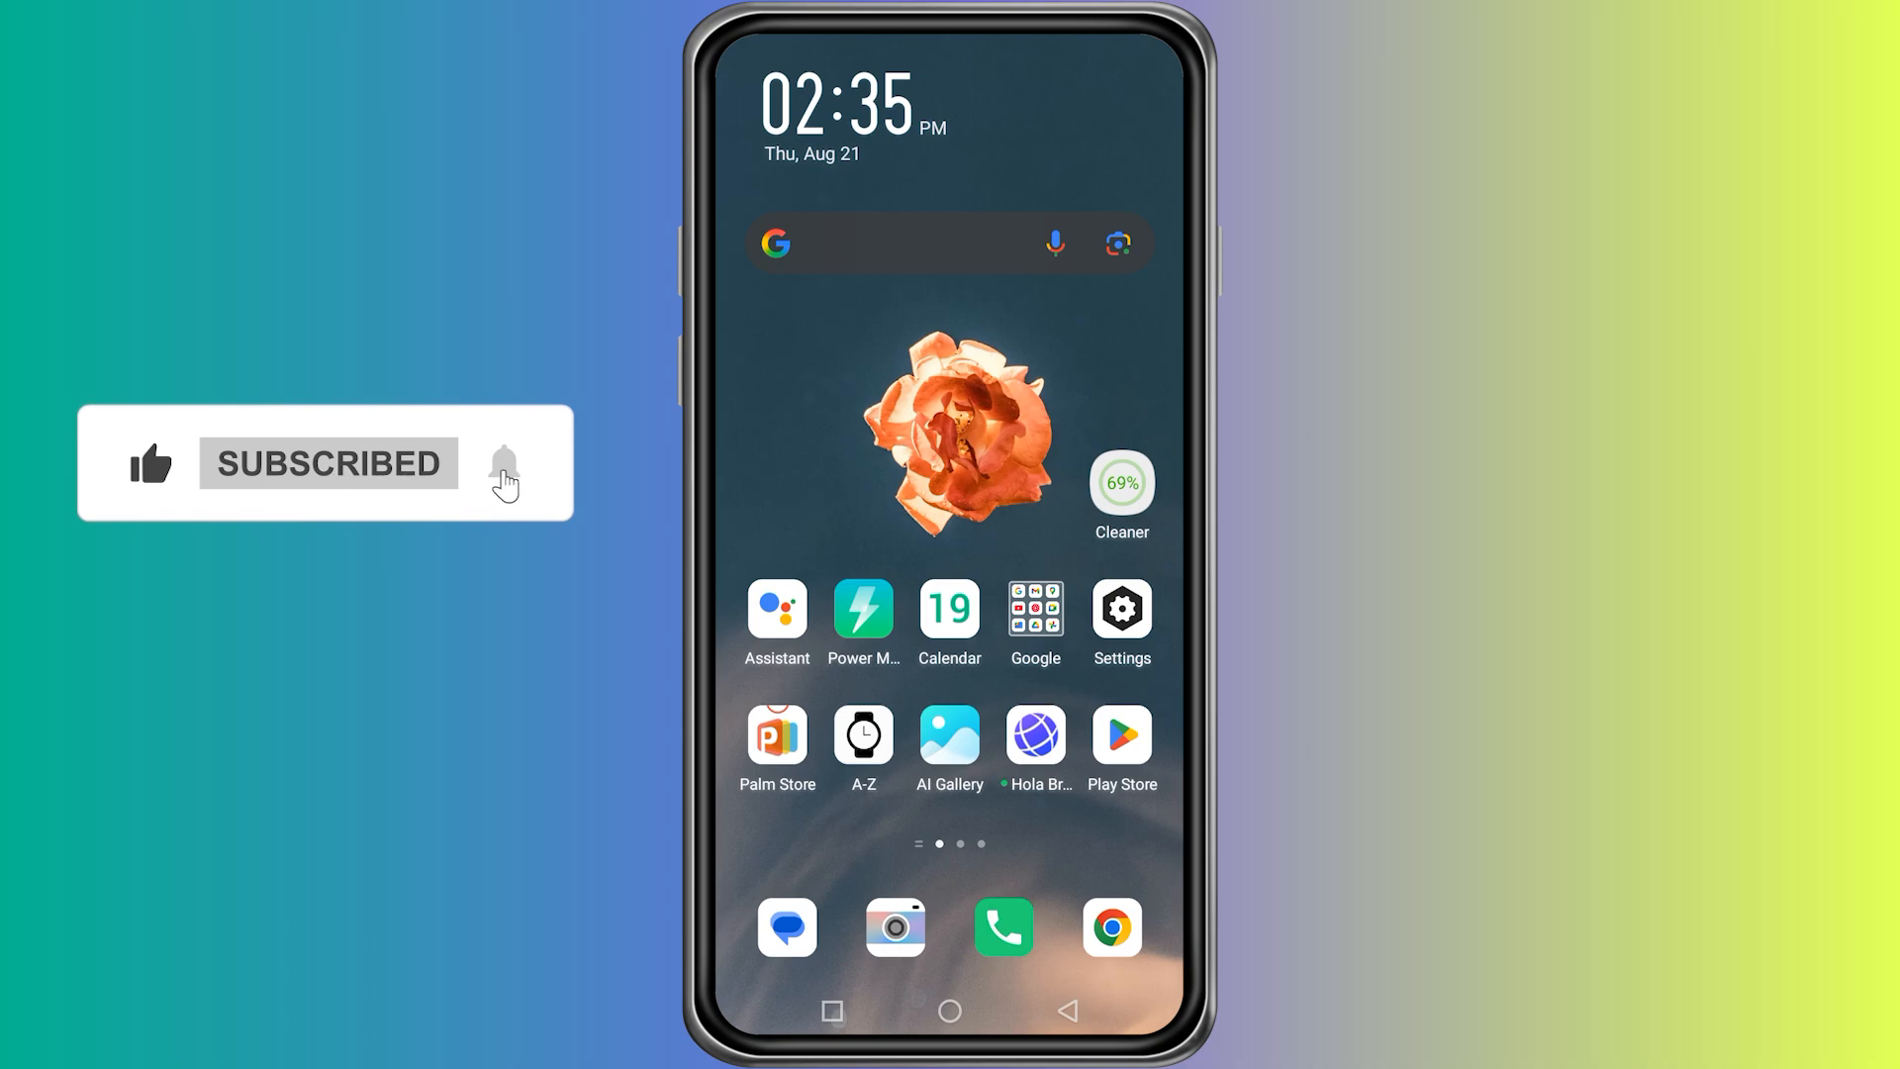
left_click(1121, 735)
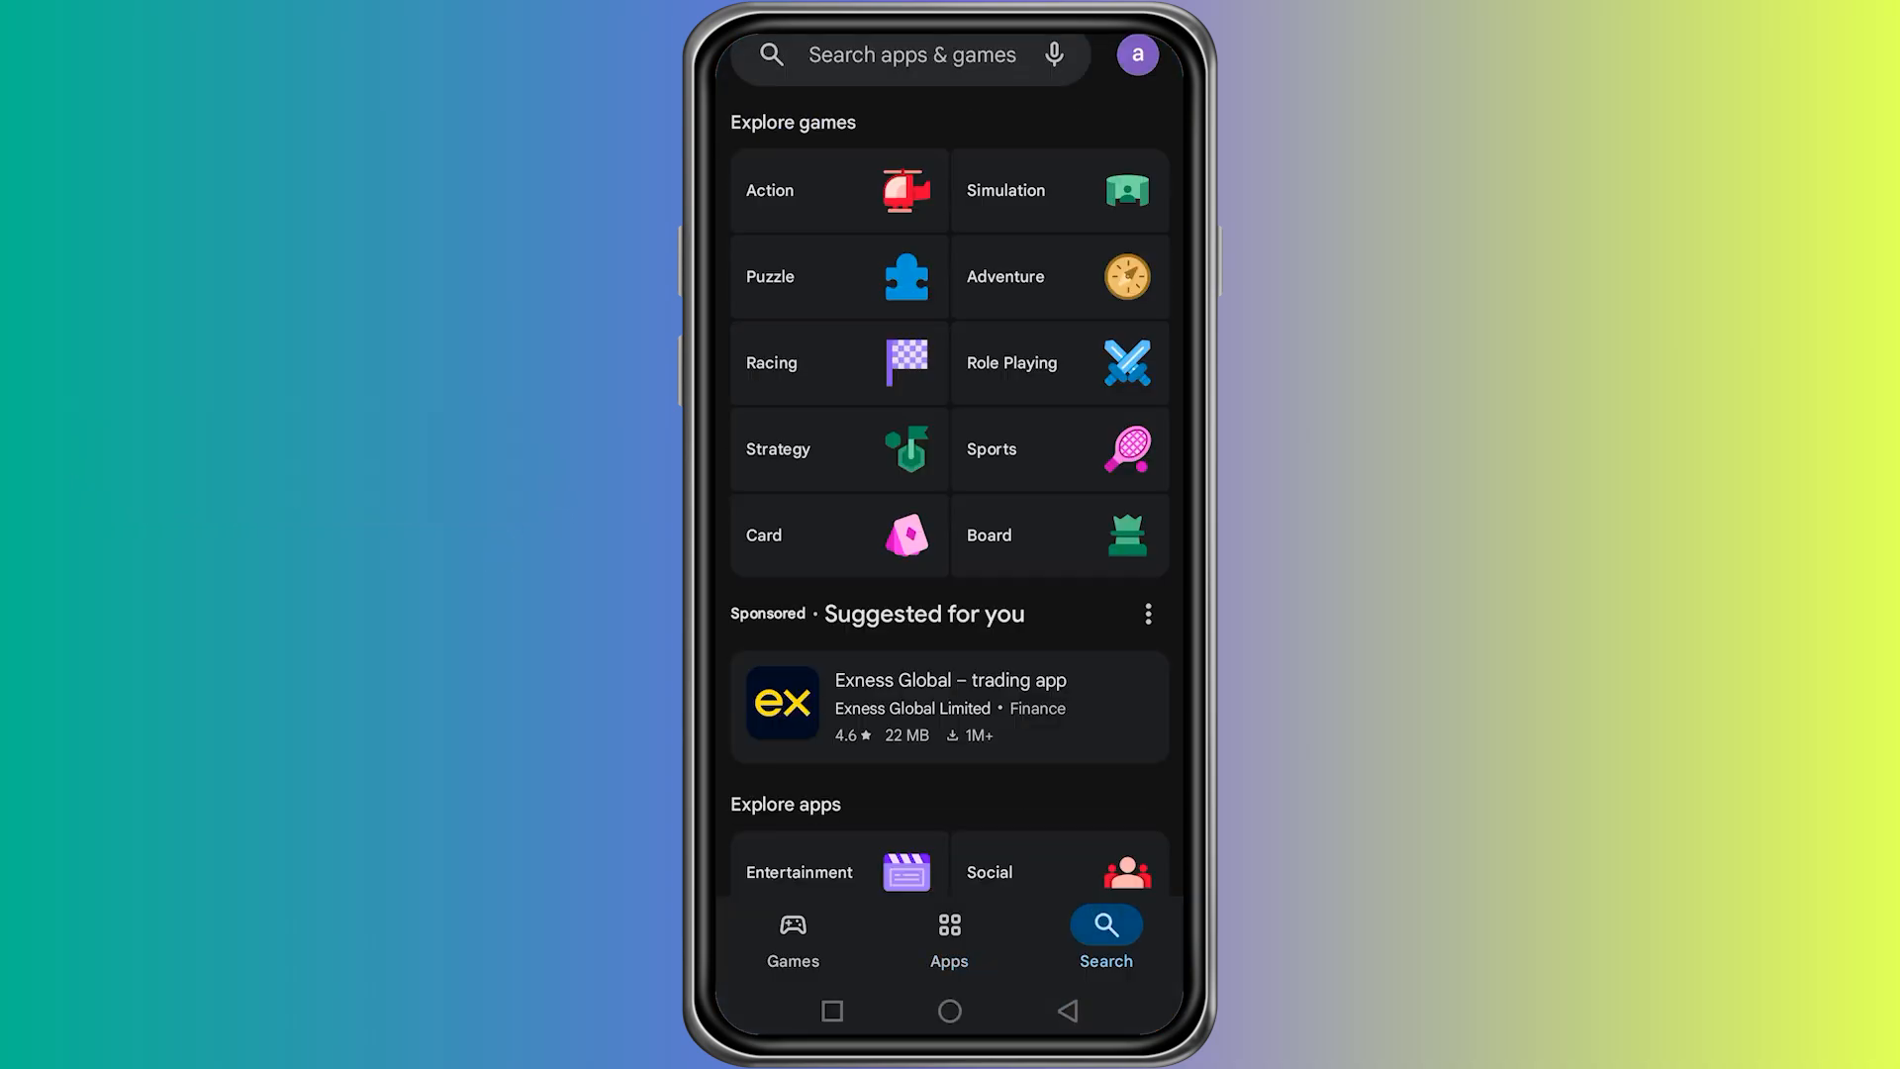
Search Play Store for 'wechat' and open WeChat's app listing.
left_click(911, 54)
type("wechat")
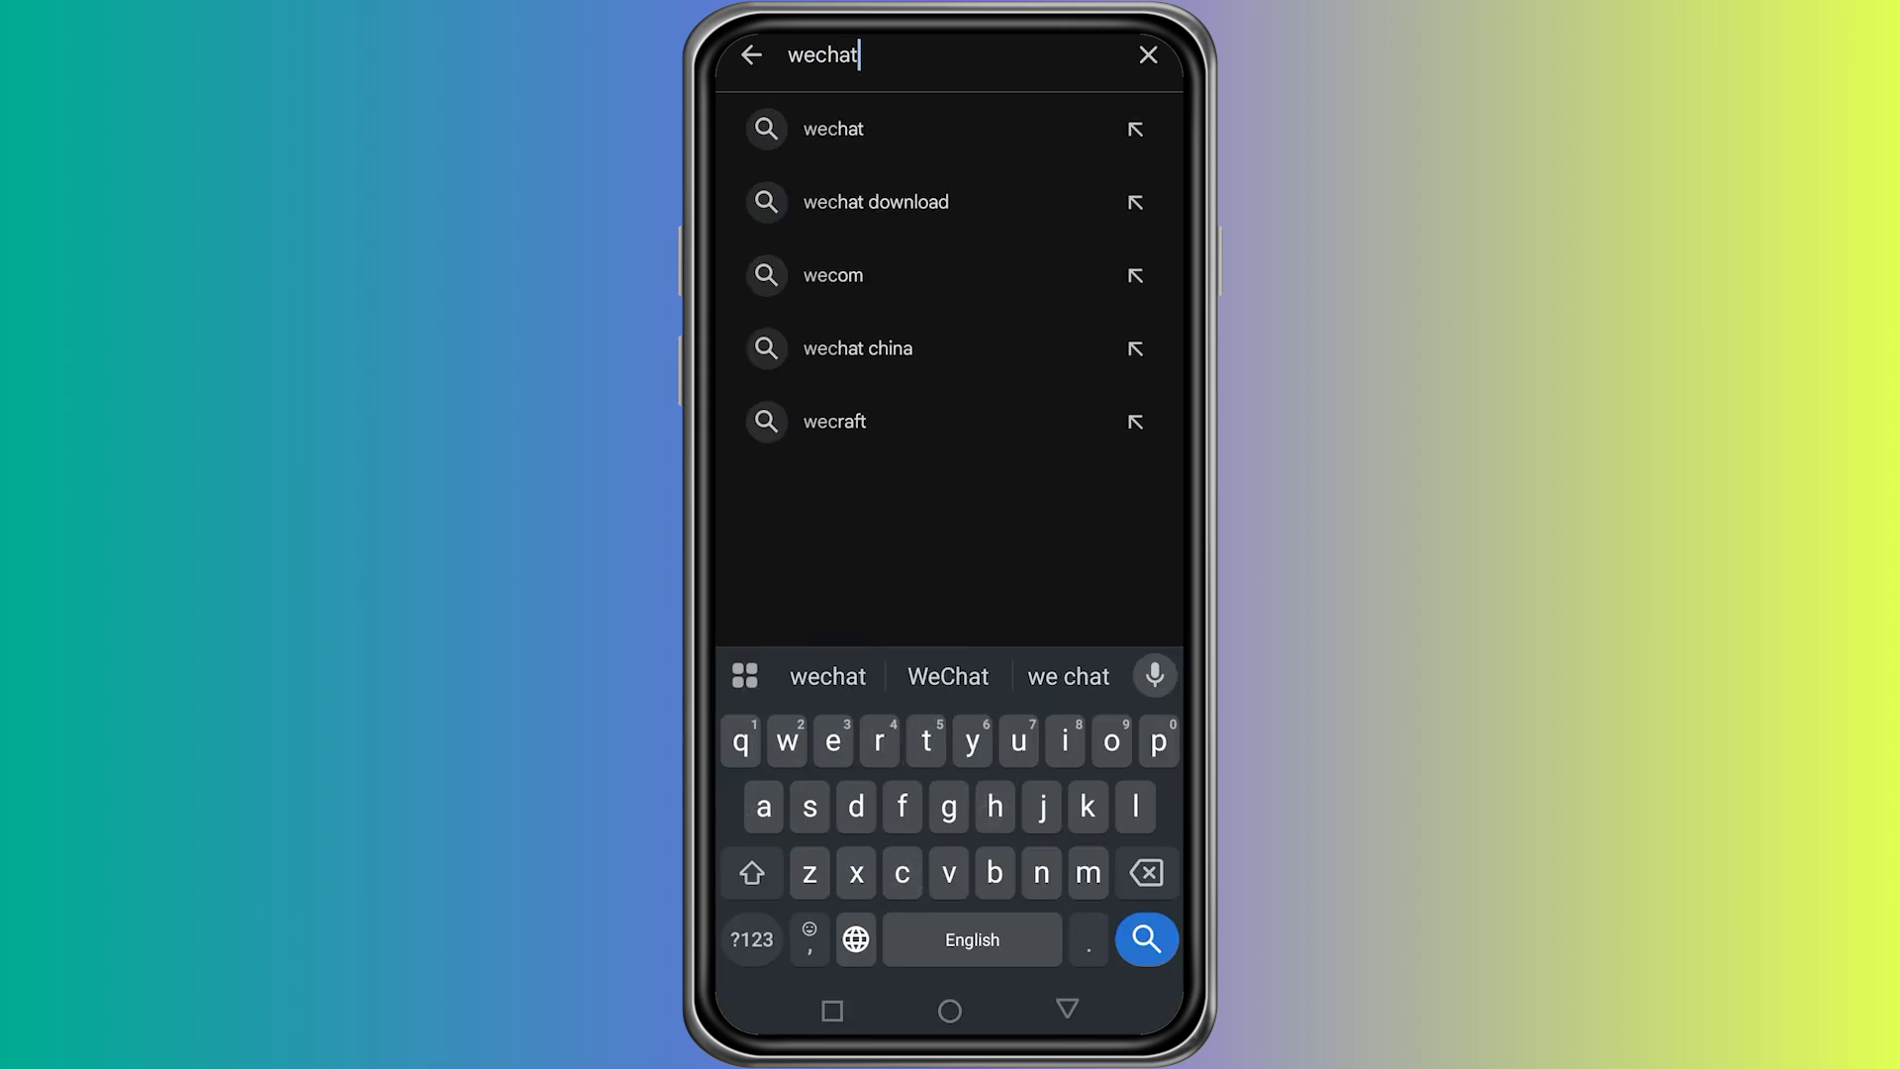
left_click(1145, 939)
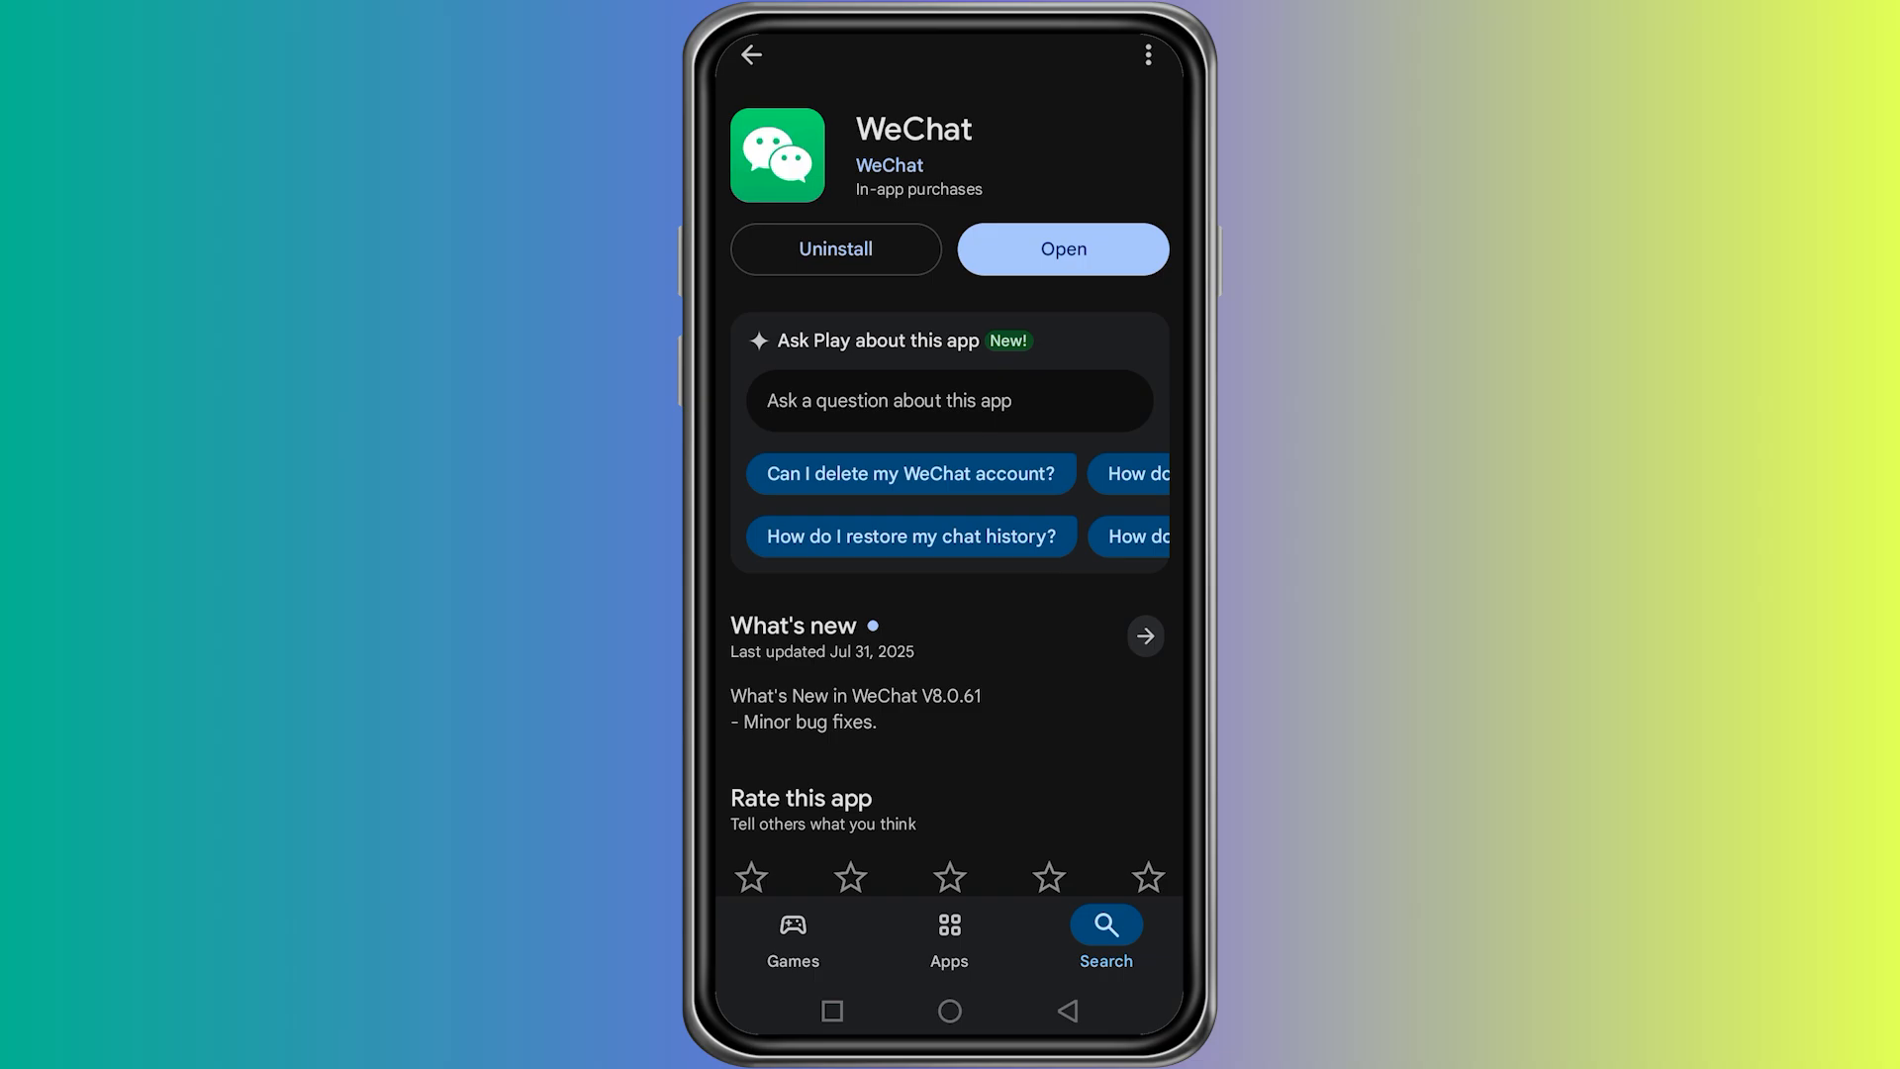
Launch WeChat from Play Store and choose Sign Up on the welcome screen.
left_click(1060, 248)
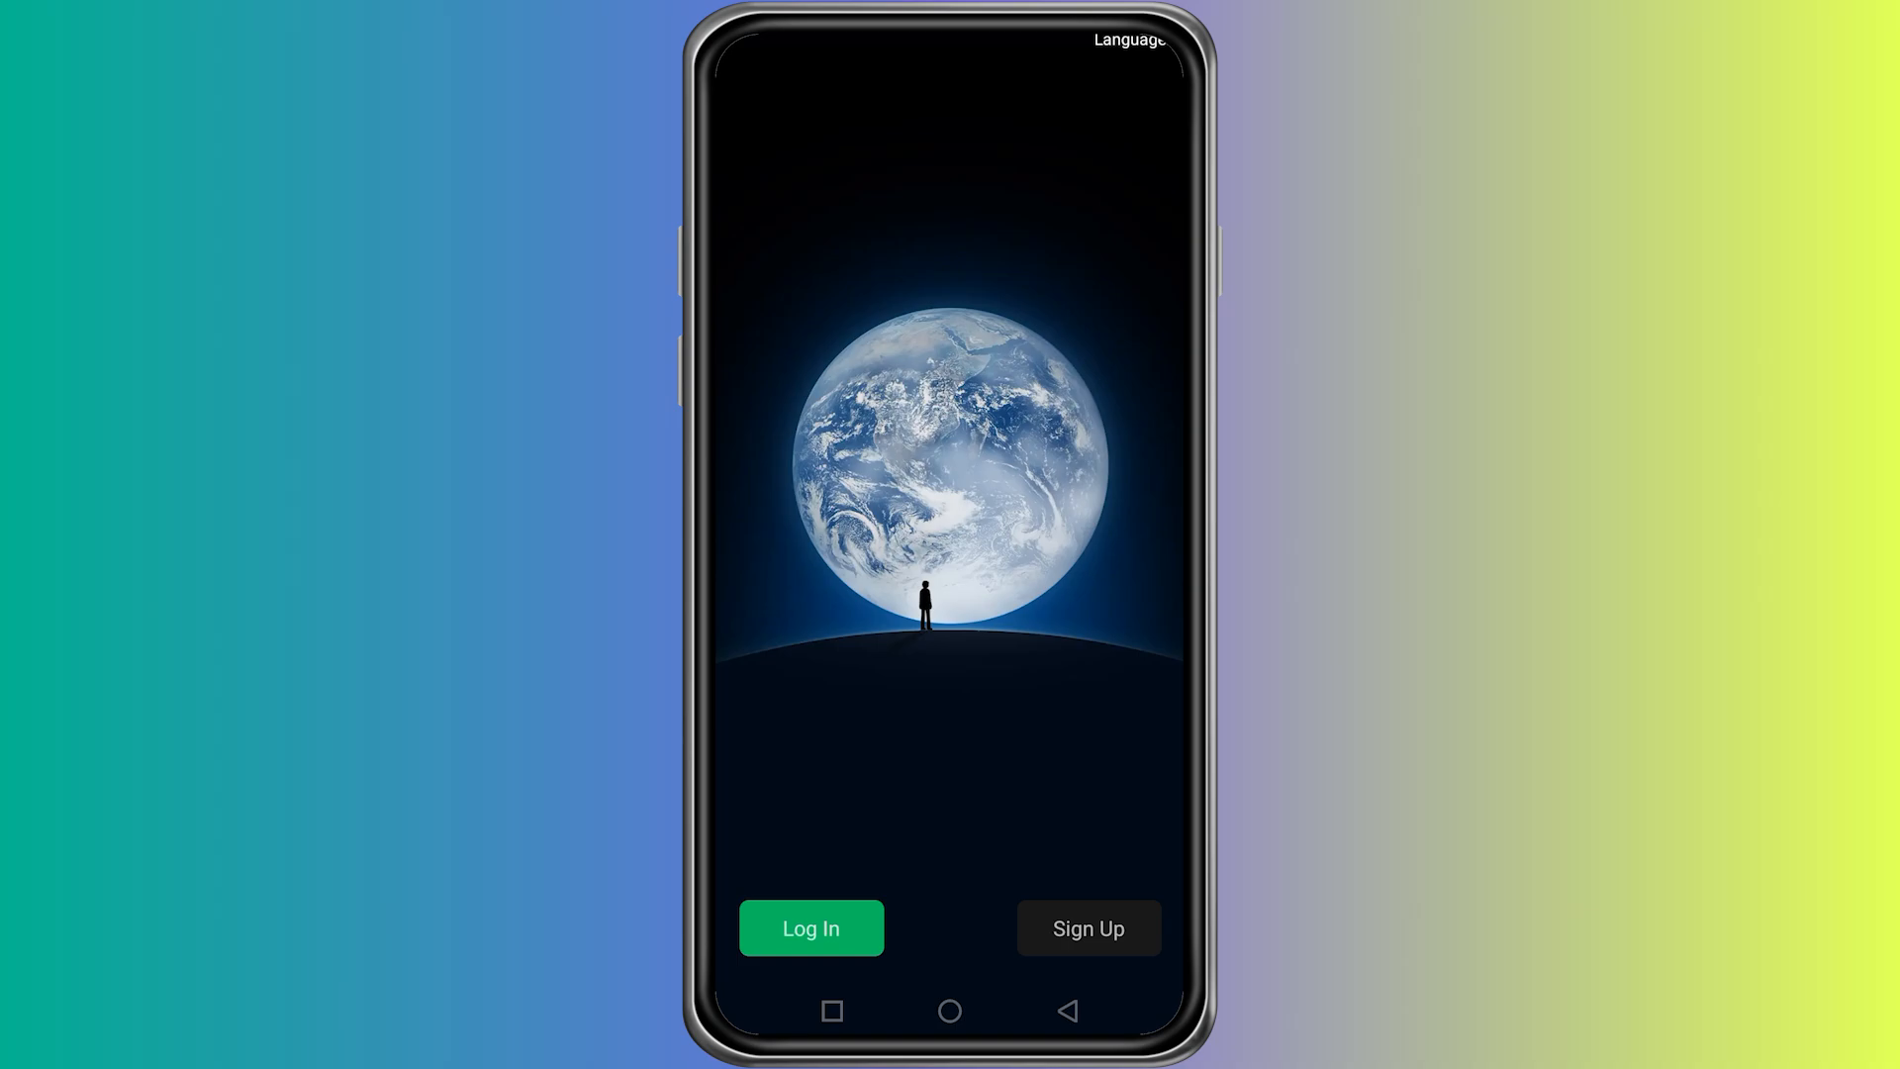
left_click(1087, 929)
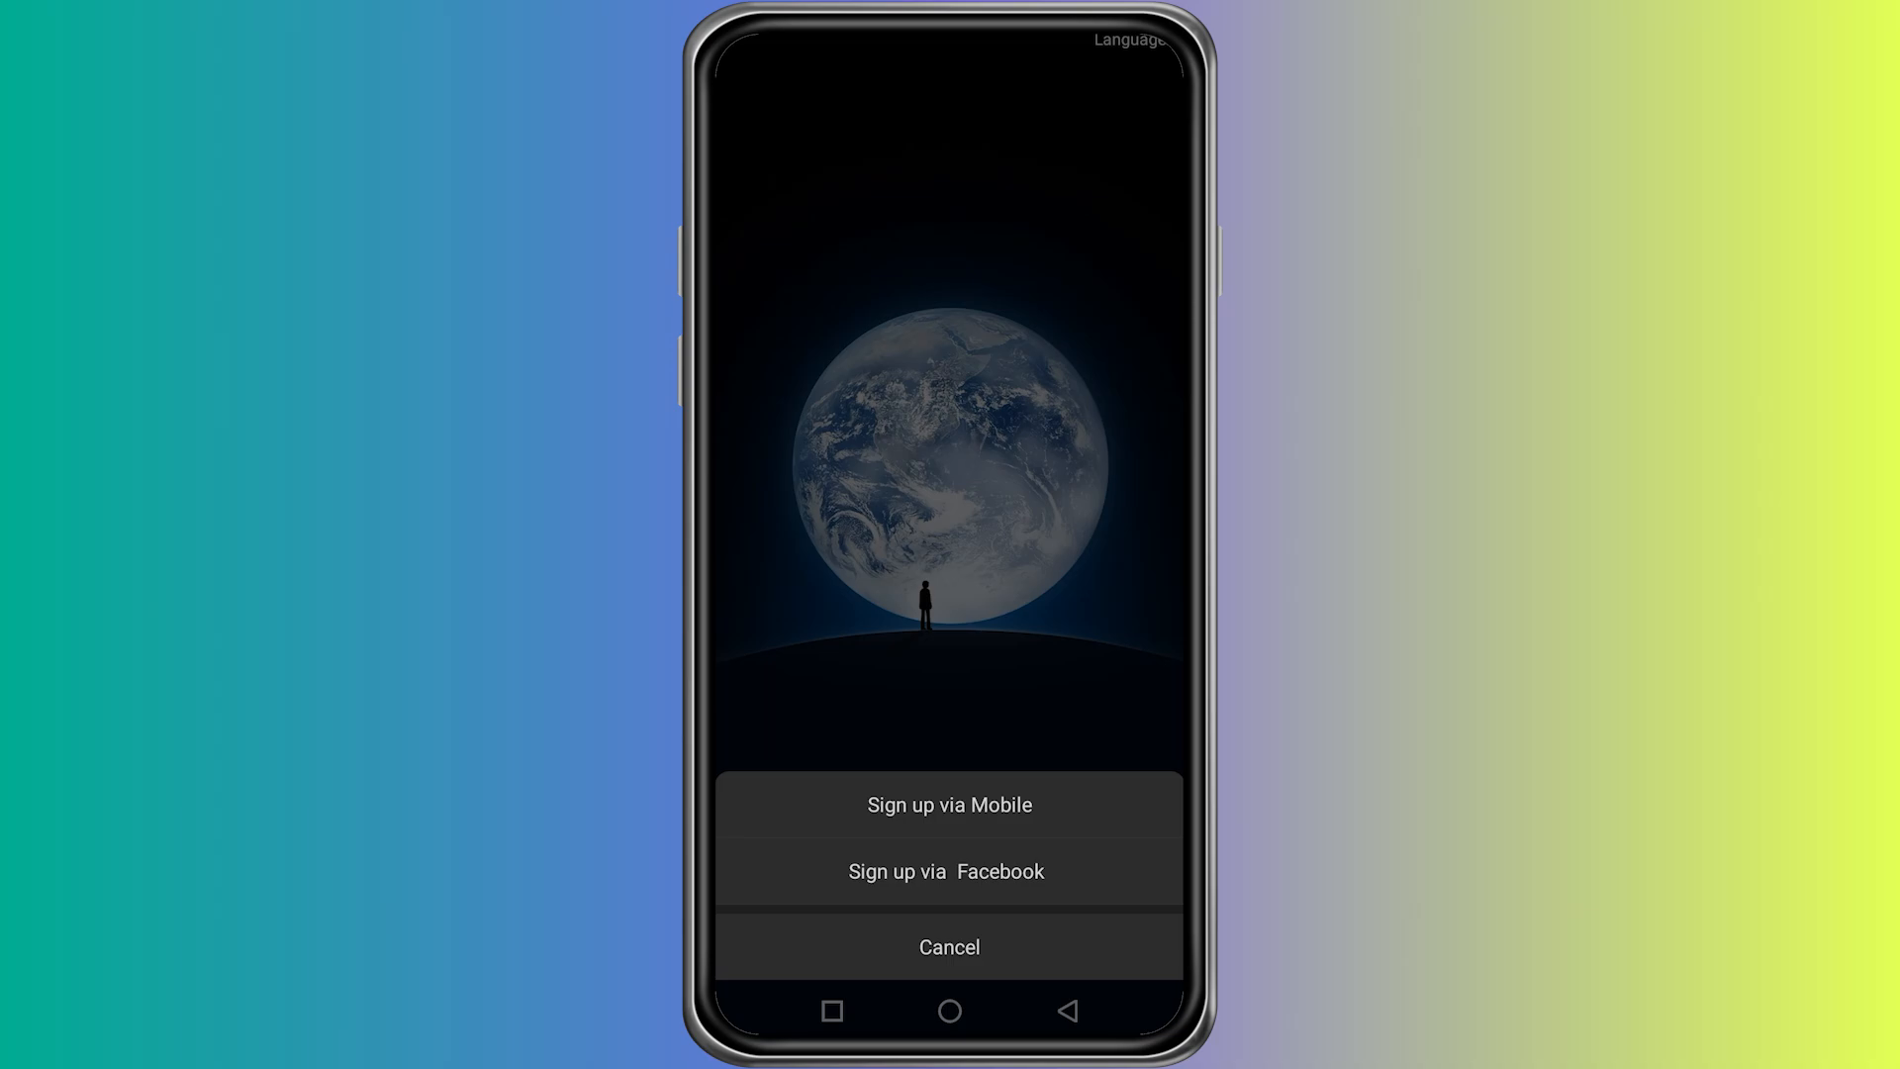
Choose 'Sign up via Facebook' to reach the Facebook login page.
left_click(946, 870)
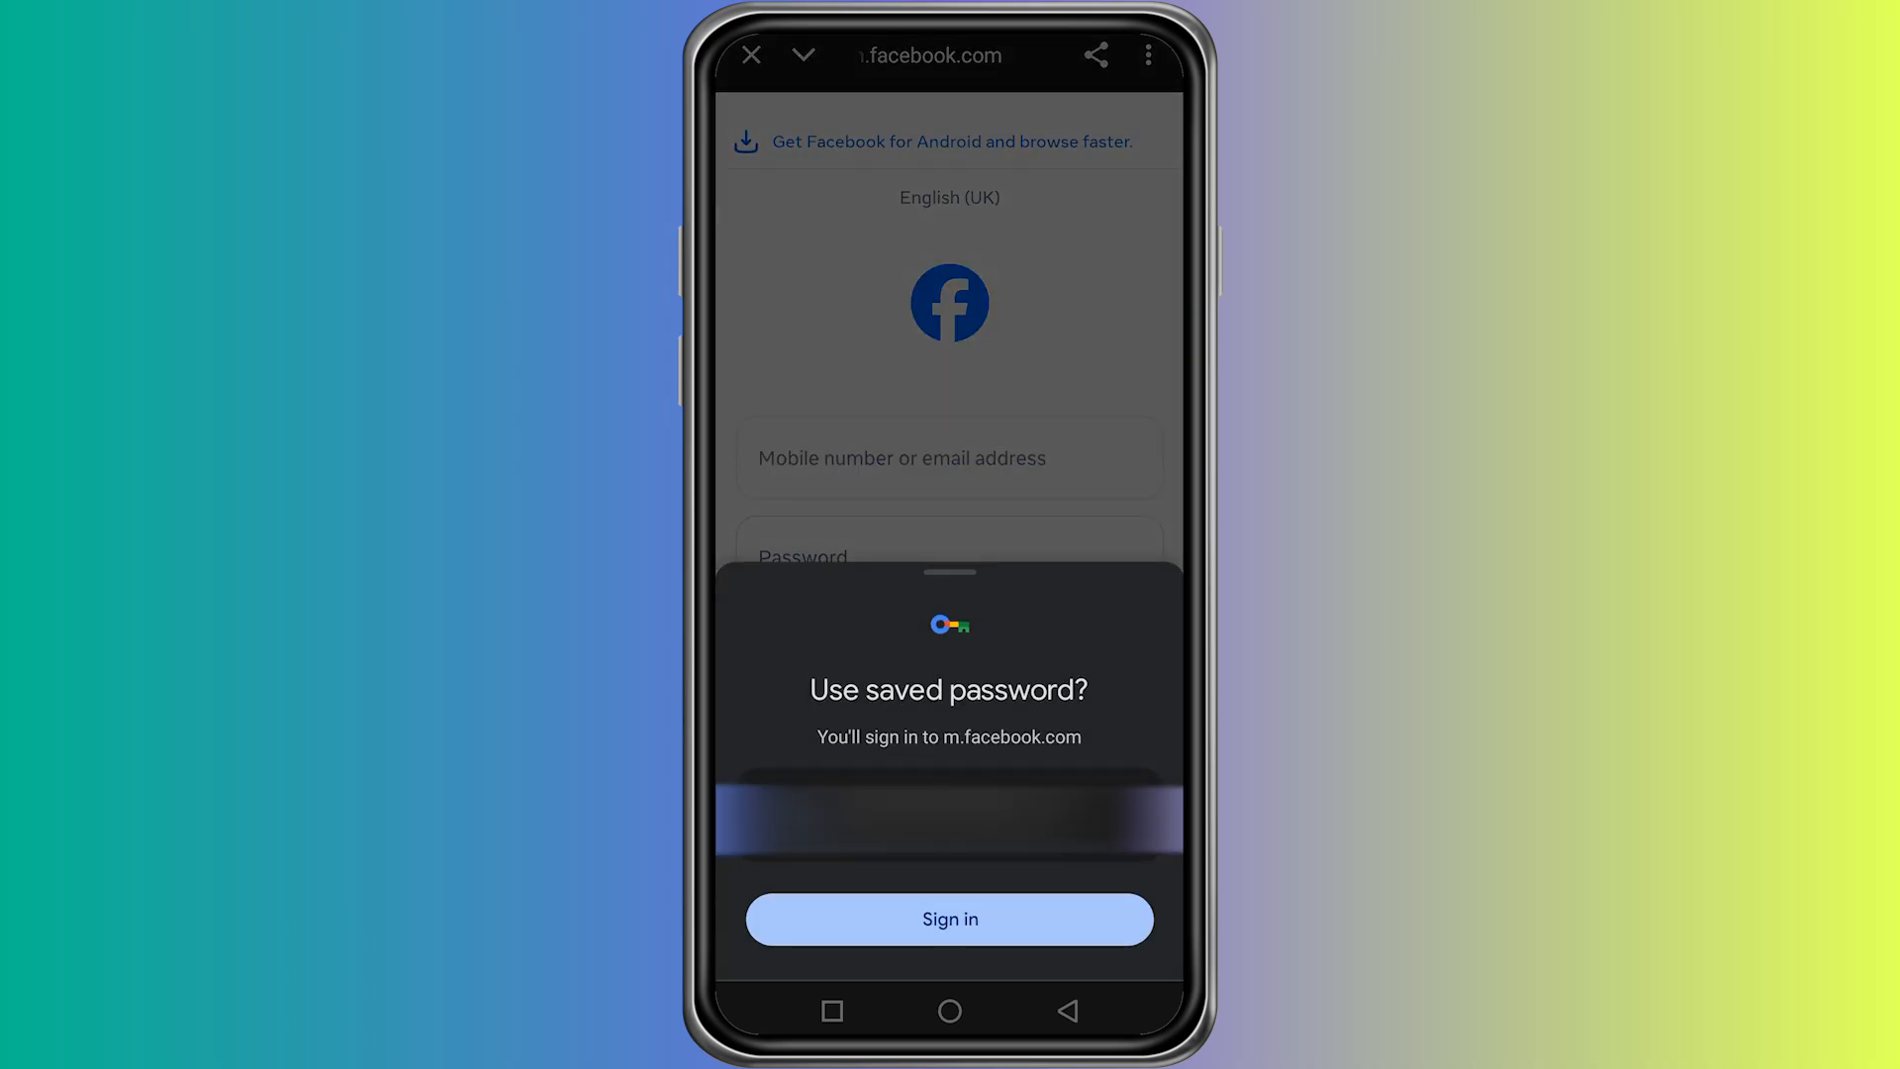
left_click(949, 918)
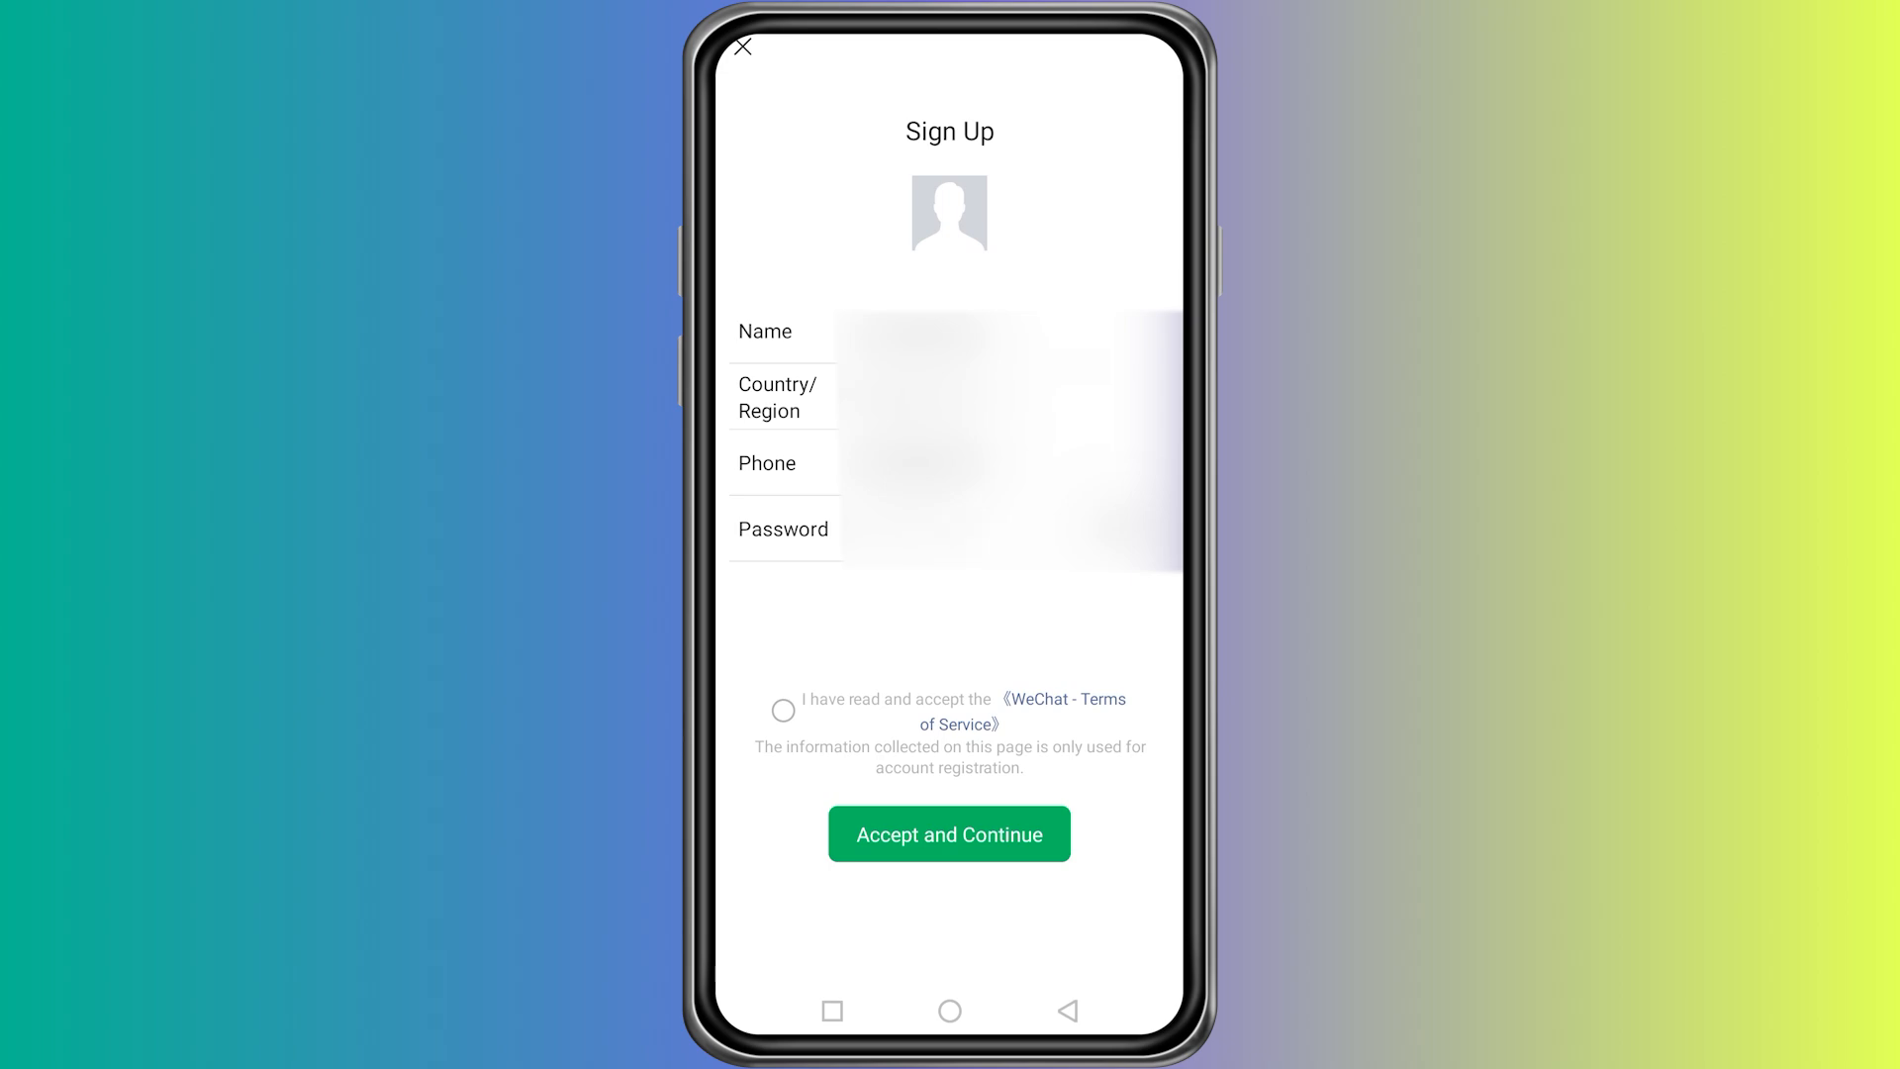
Tick the Terms of Service checkbox and submit with Accept and Continue.
left_click(782, 711)
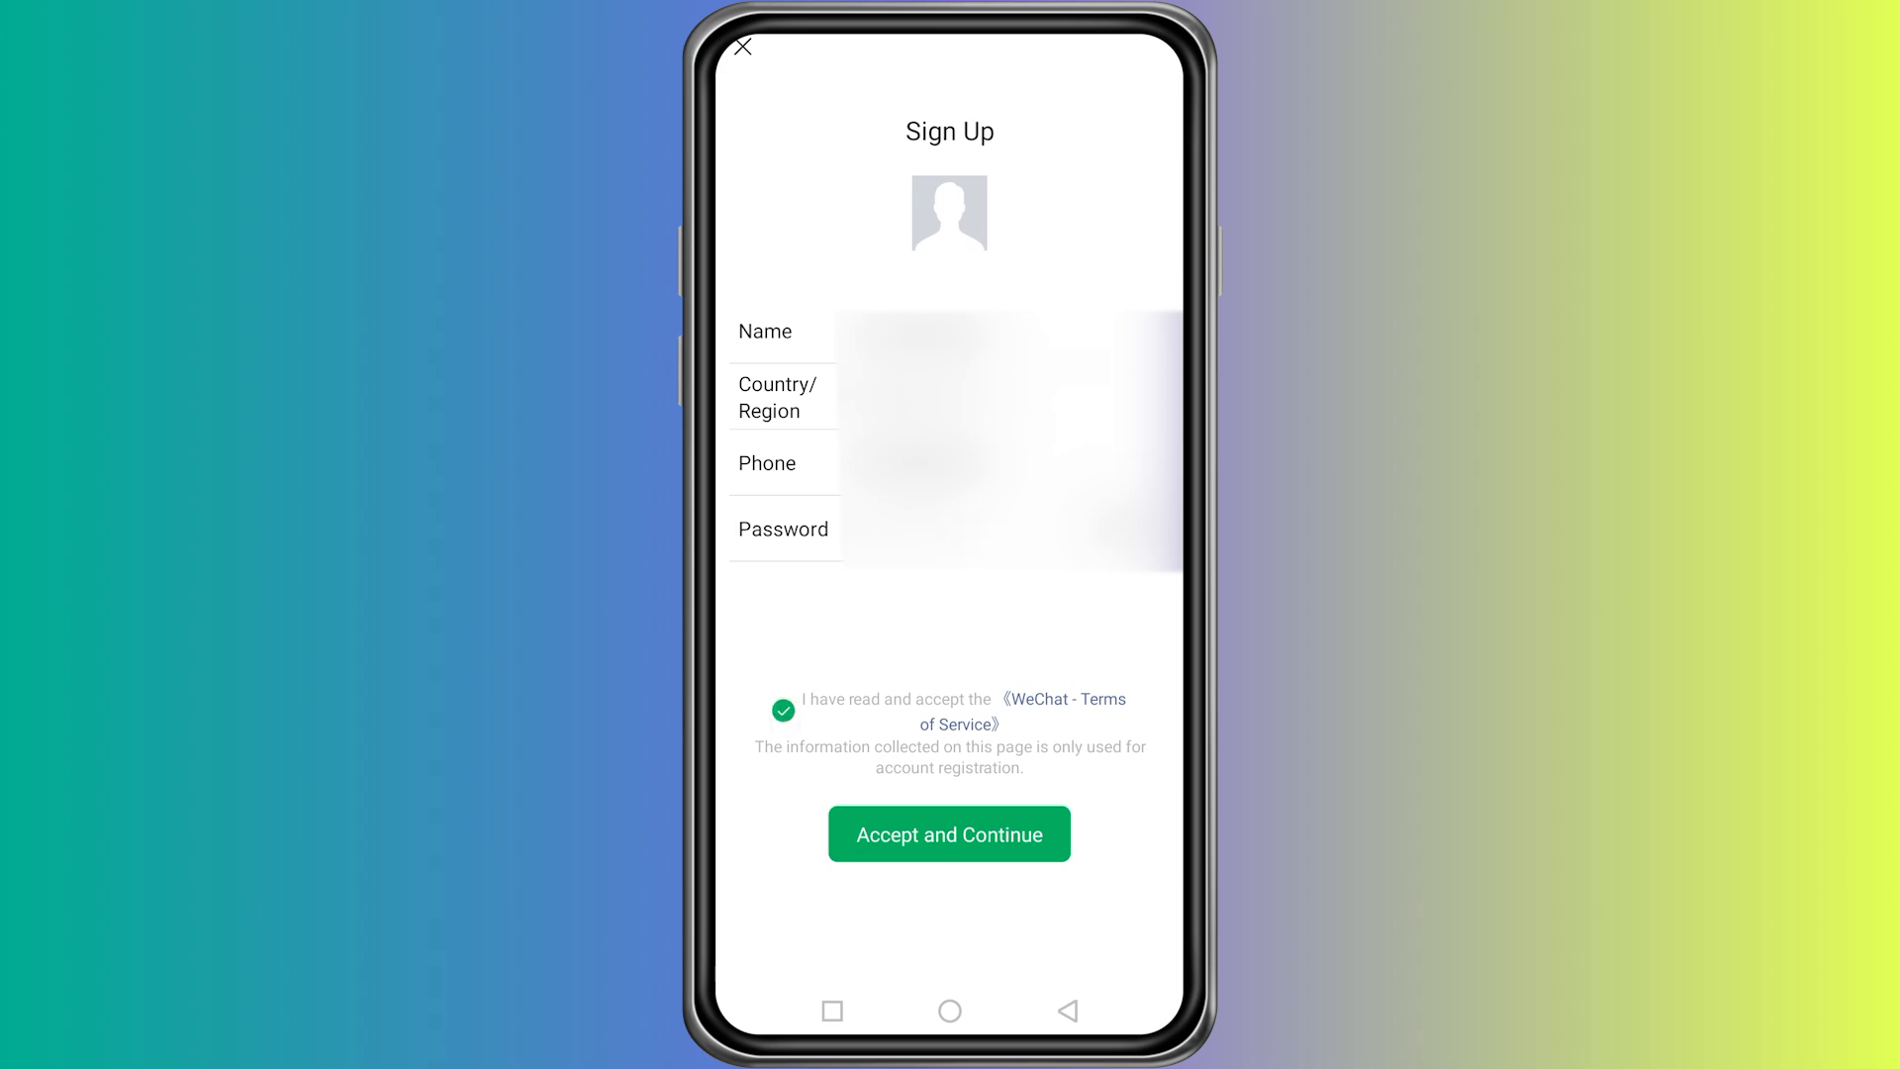
left_click(994, 838)
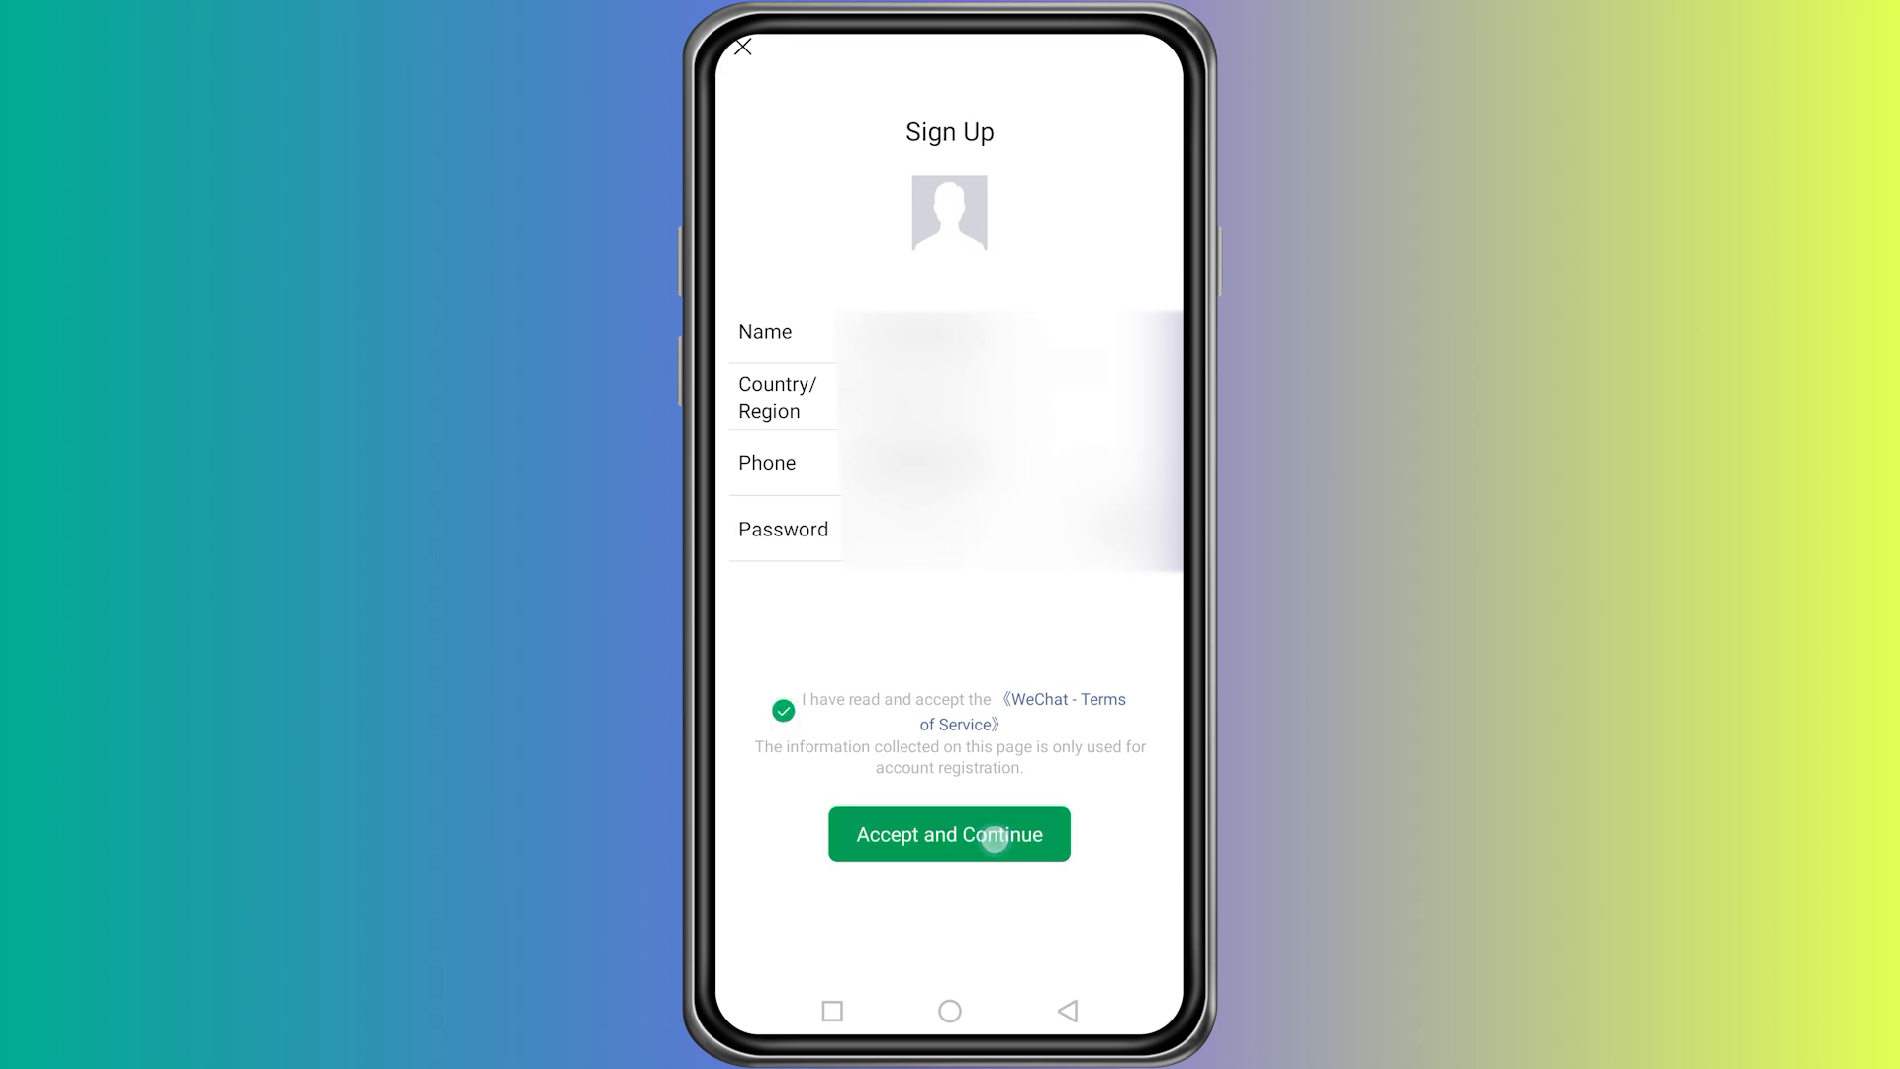